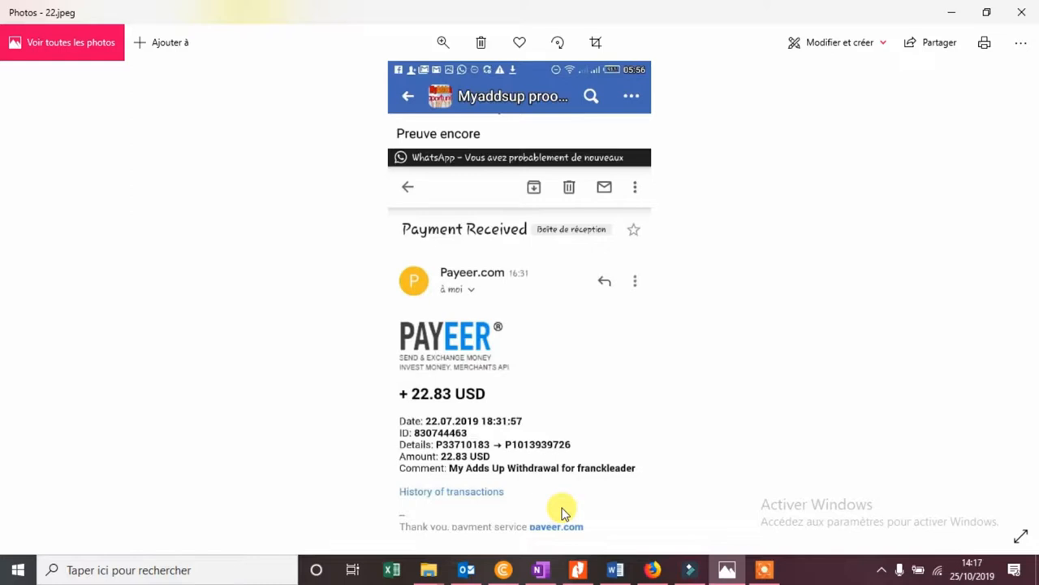
pyautogui.moveTo(1020, 43)
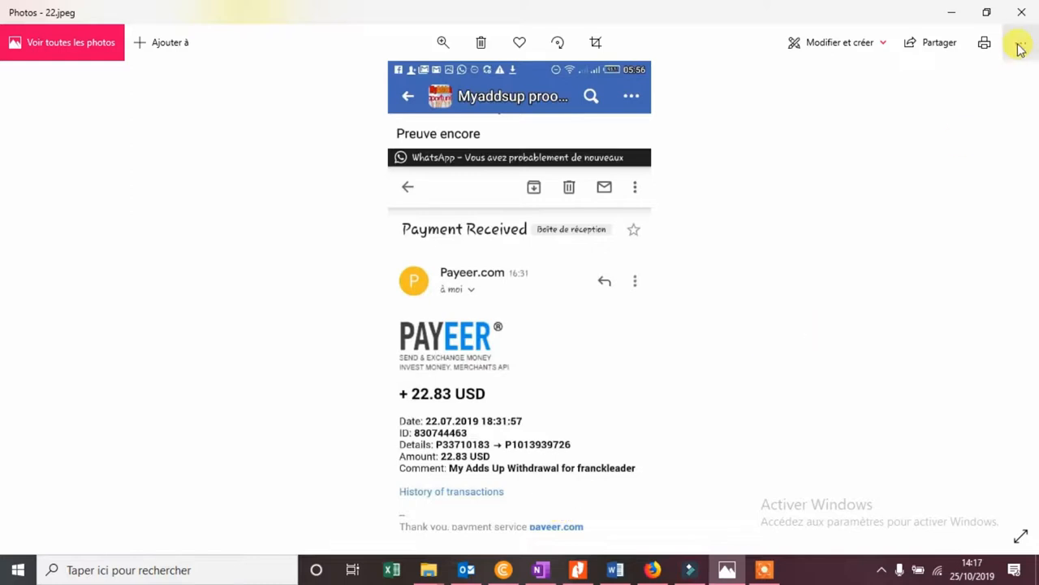
# Open the 'Voir plus' options menu for the 22.jpeg payment image
pyautogui.click(1021, 44)
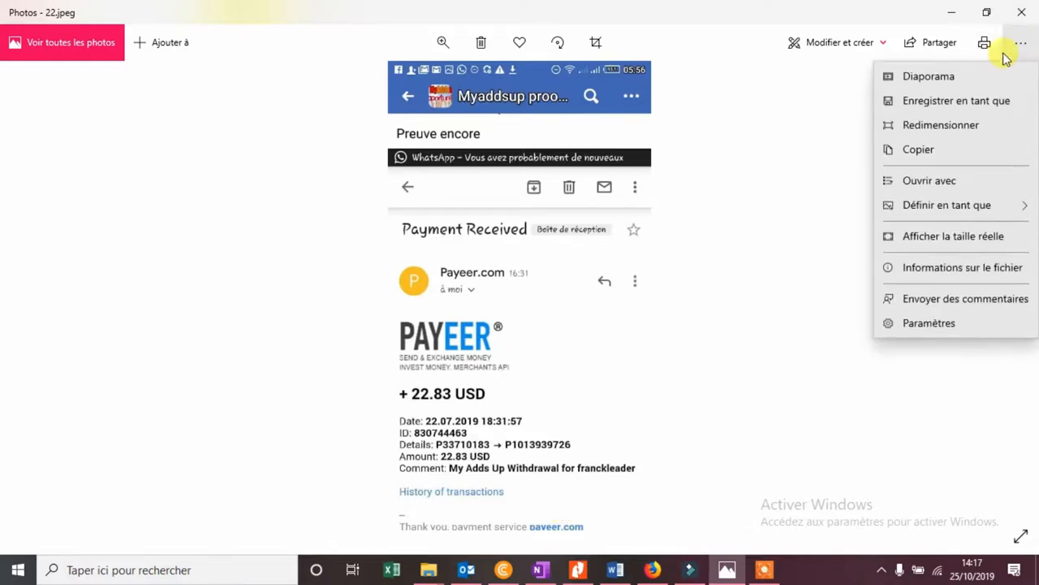
pyautogui.moveTo(922, 100)
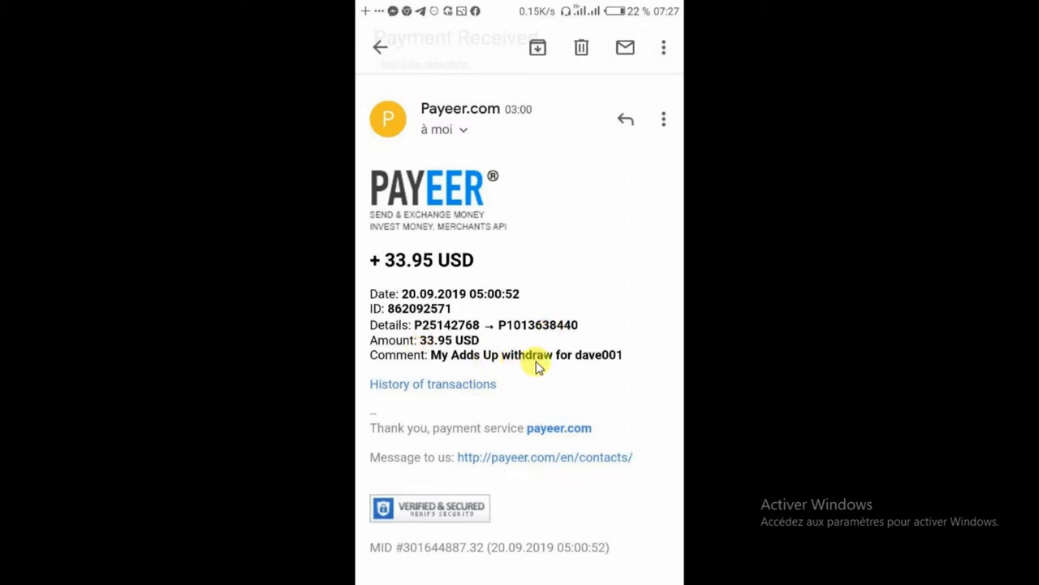
pyautogui.moveTo(531, 363)
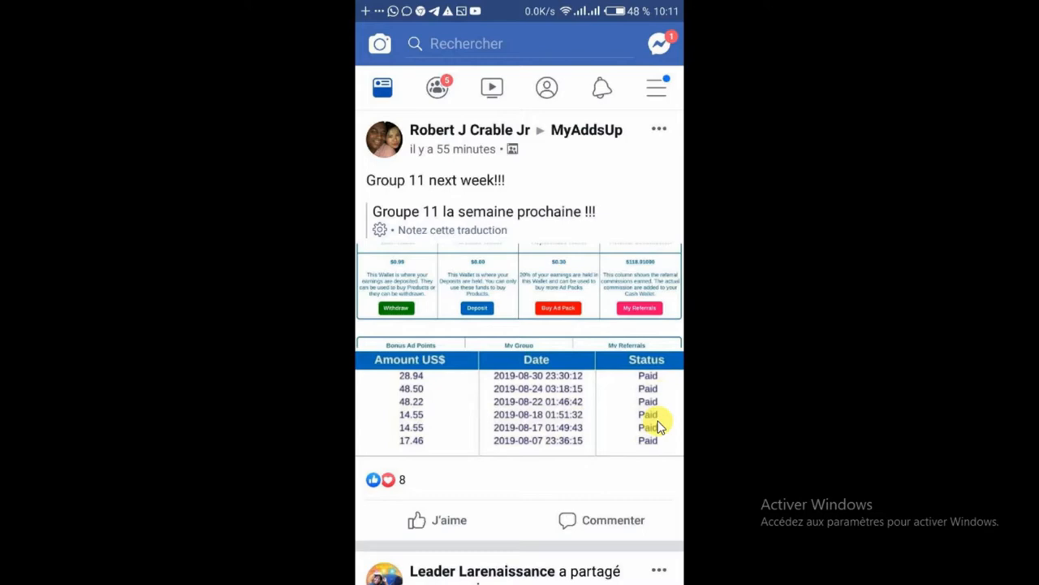
pyautogui.moveTo(428, 453)
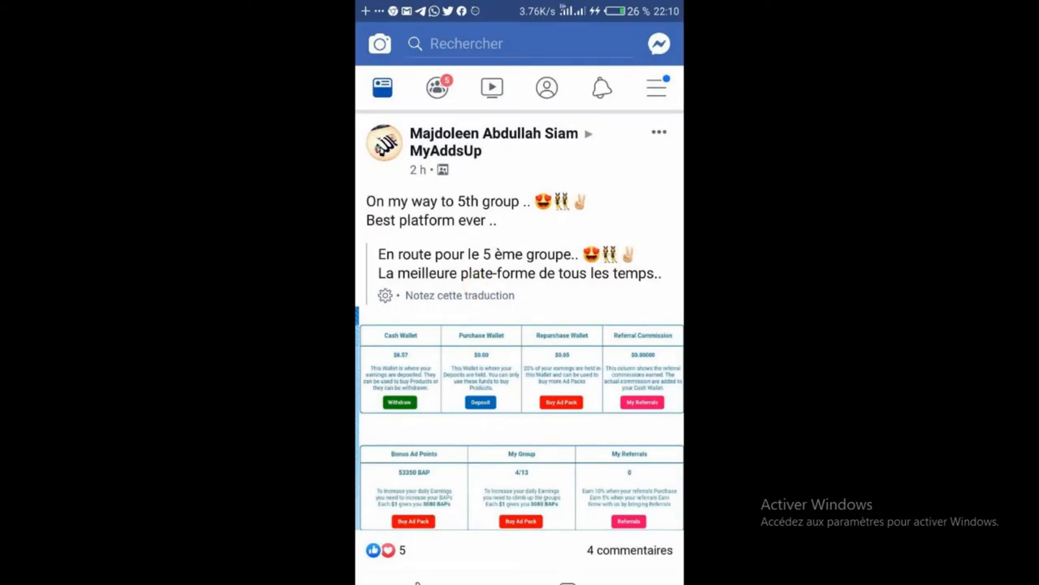
# Let the slideshow run through the MyAddsUp Facebook posts, then exit to the 22USD image
pyautogui.scroll(-3)
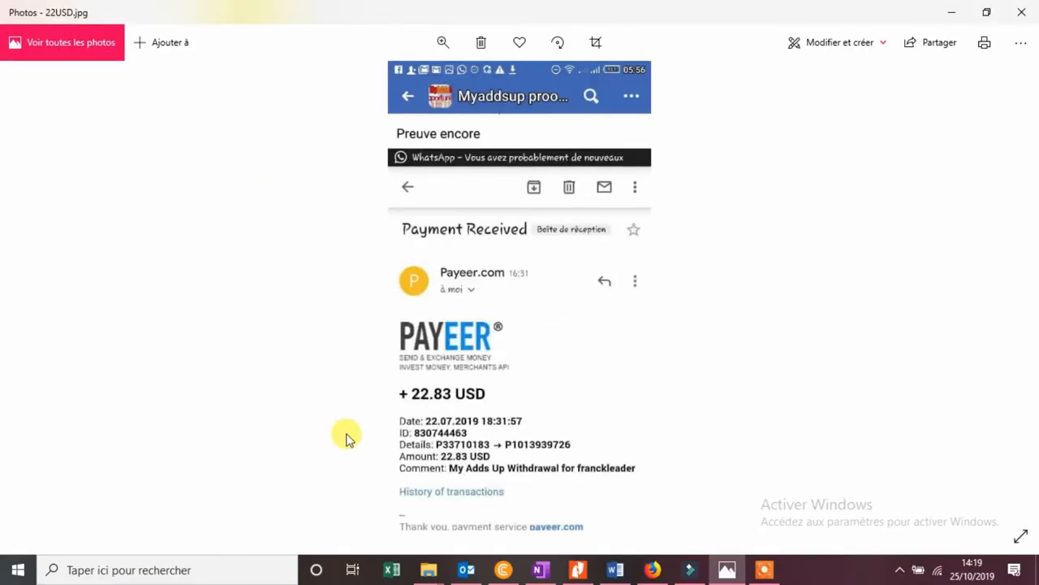
pyautogui.moveTo(421, 569)
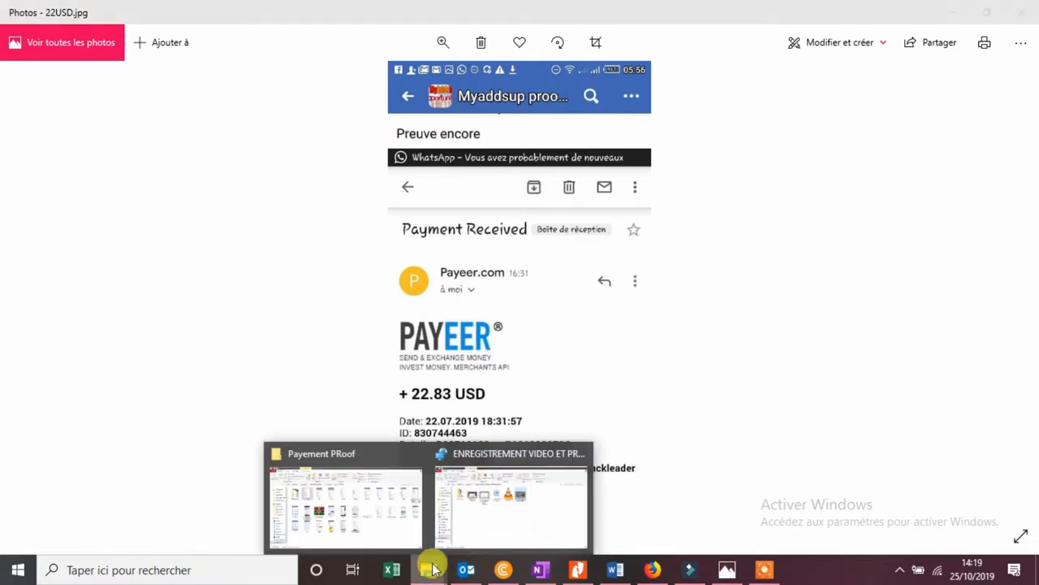
# Open the first WhatsApp screenshot in Payment PRoof's MES PREUVES folder, showing a 51.41 USD payment
pyautogui.click(336, 492)
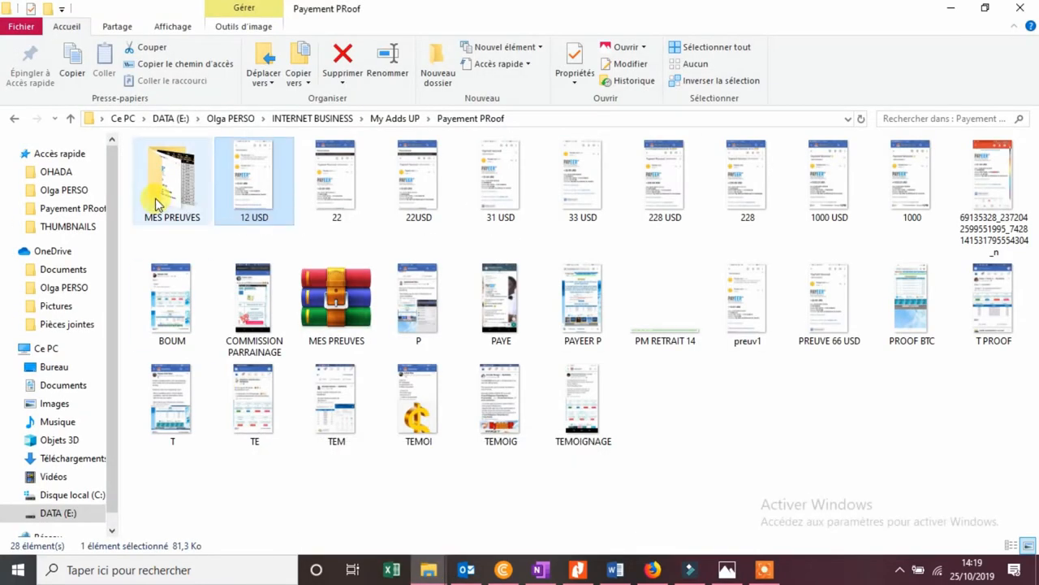
pyautogui.doubleClick(171, 174)
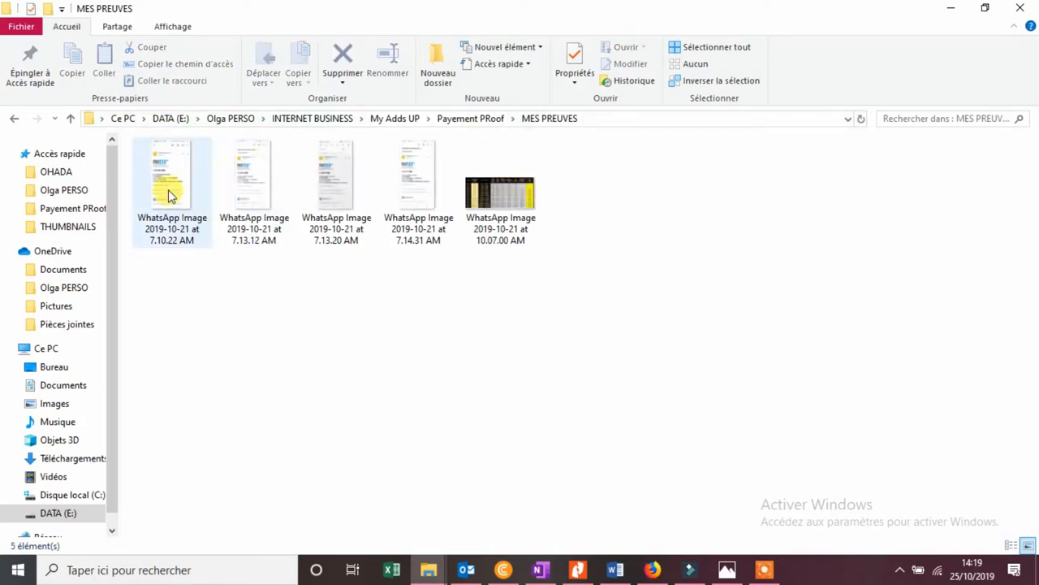
pyautogui.click(169, 189)
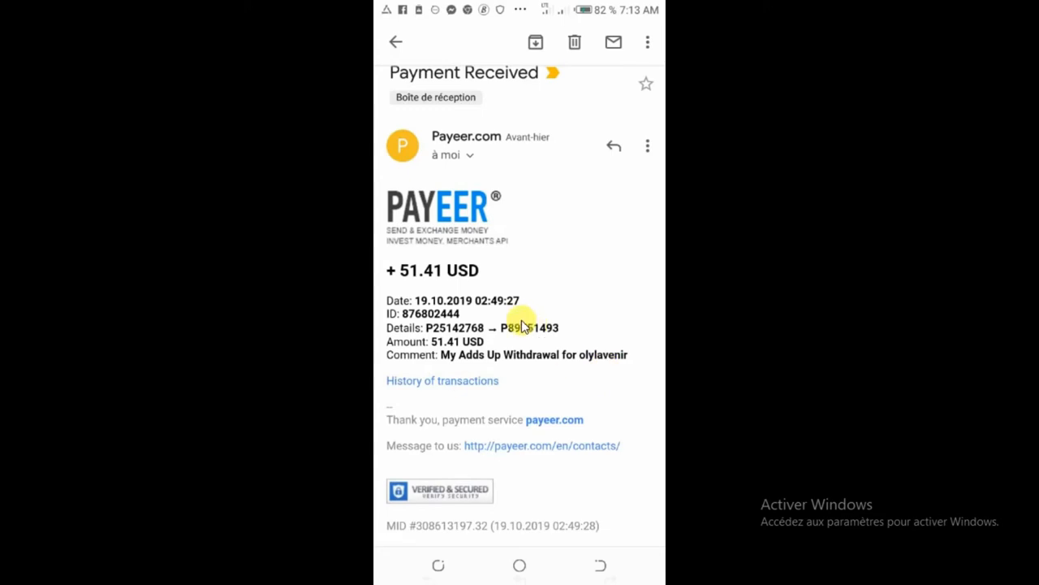
pyautogui.moveTo(603, 390)
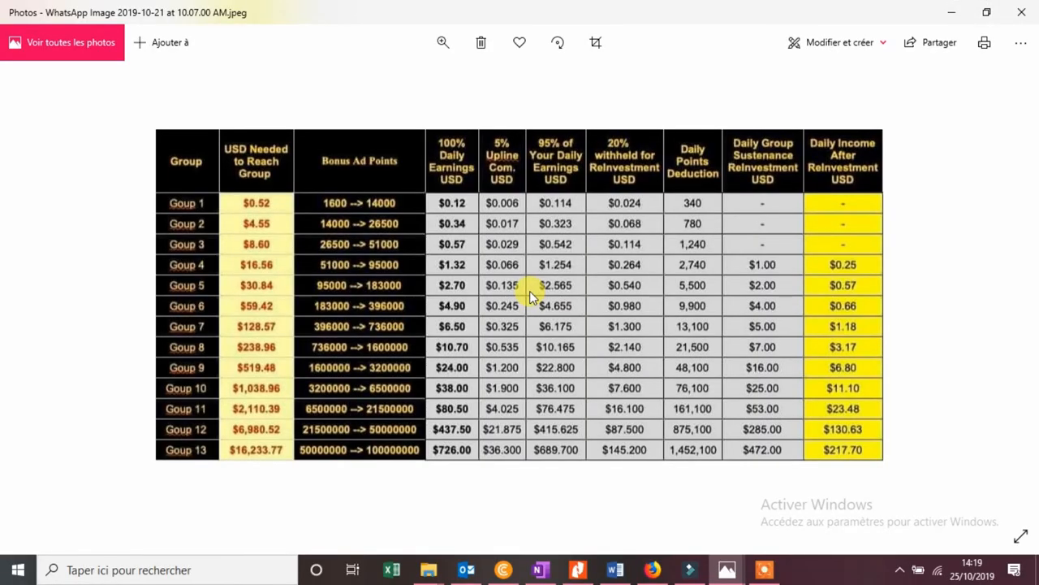
pyautogui.moveTo(945, 268)
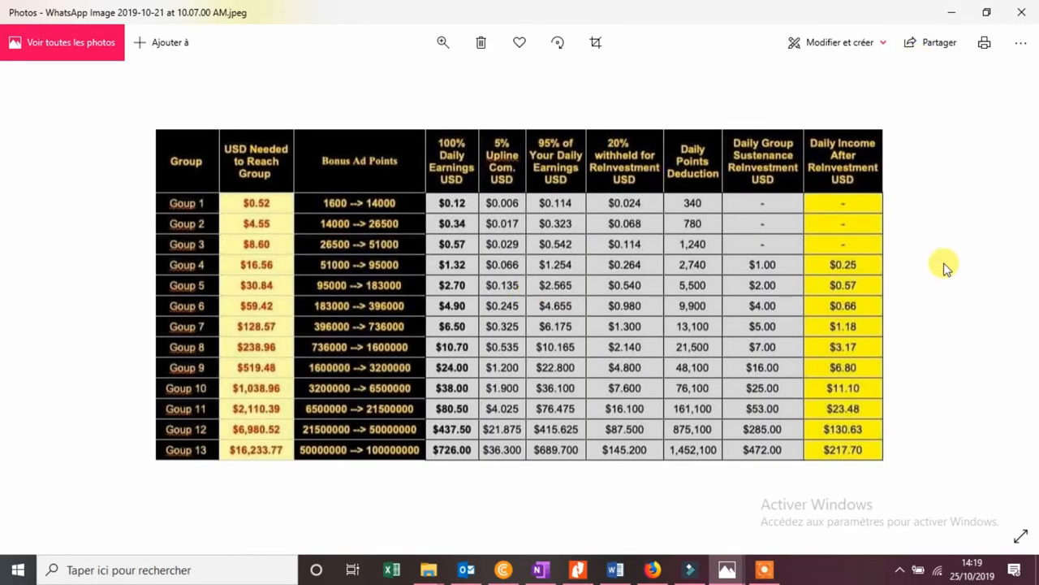
pyautogui.moveTo(422, 512)
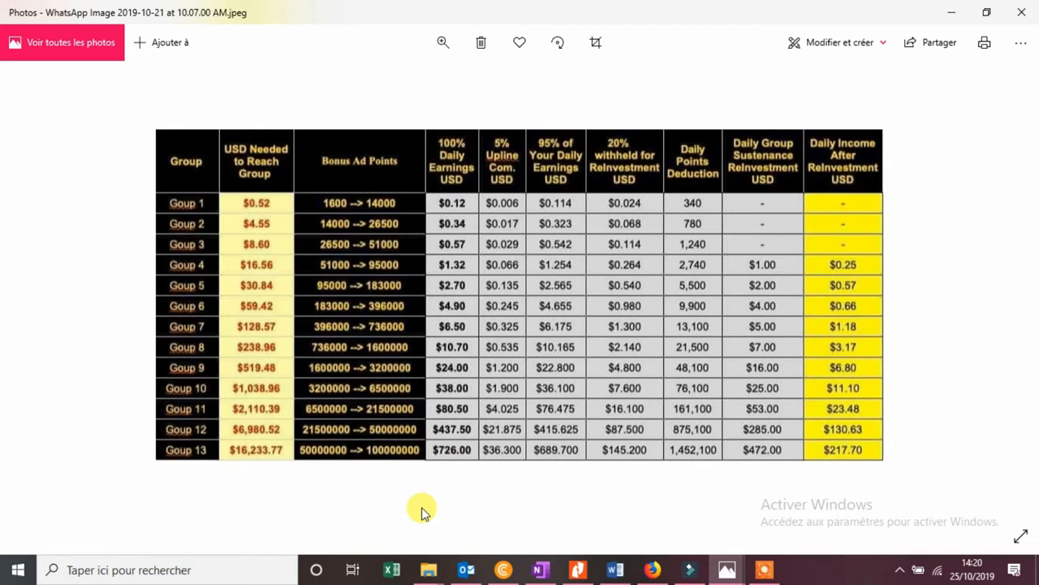
pyautogui.moveTo(207, 225)
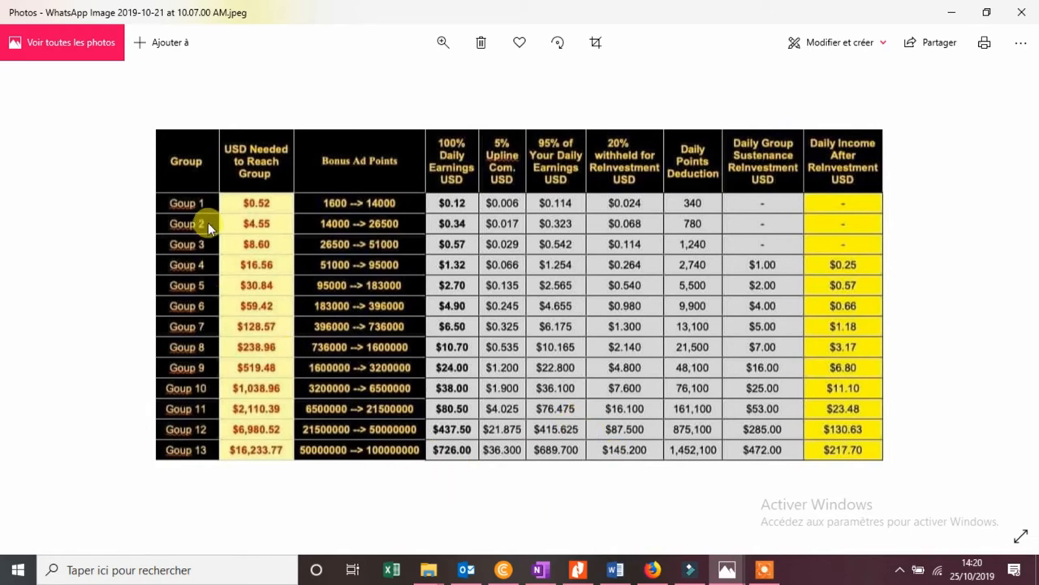
pyautogui.moveTo(795, 360)
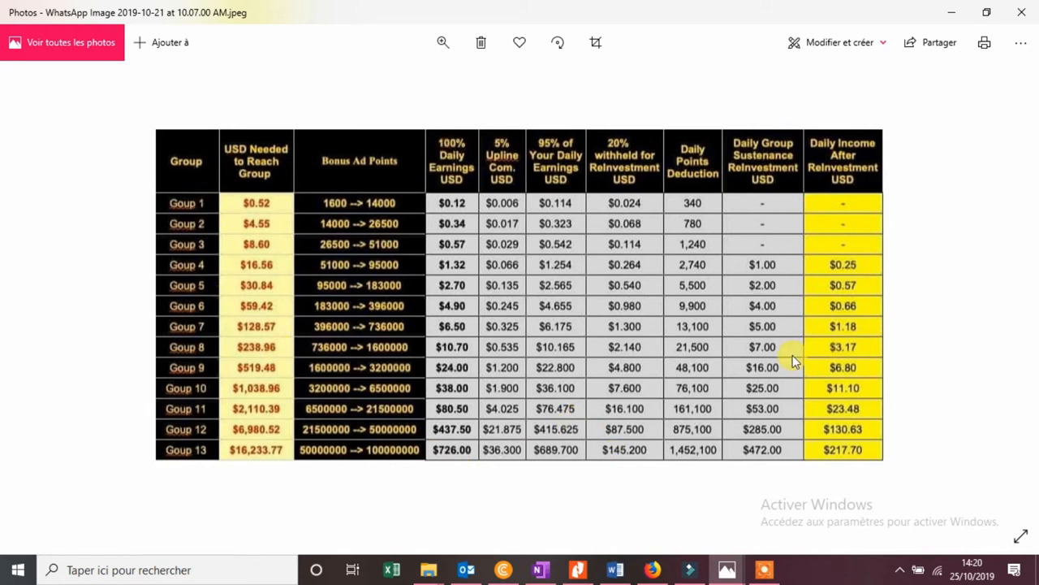
pyautogui.moveTo(520, 393)
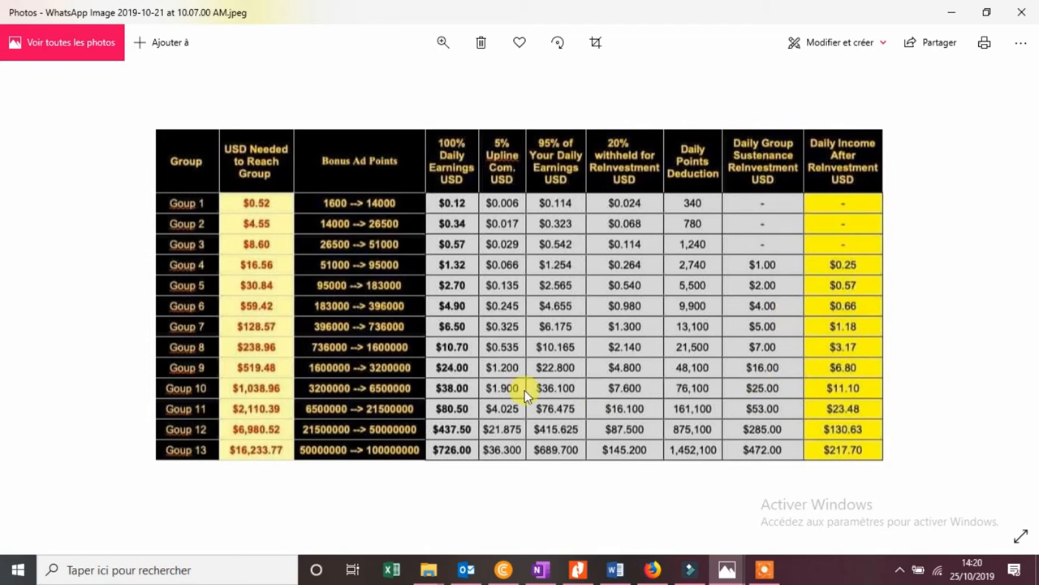
pyautogui.moveTo(414, 463)
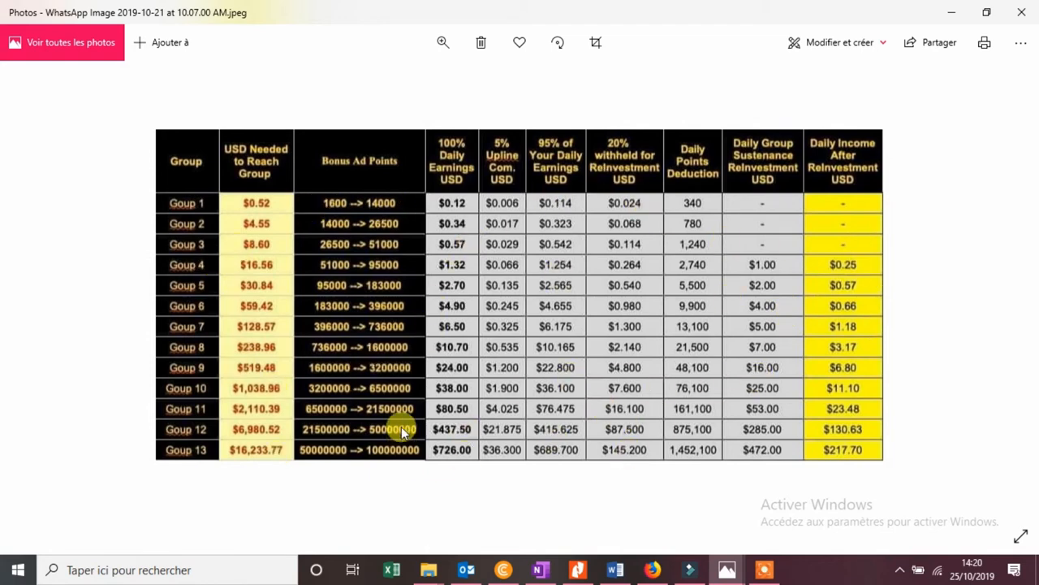
pyautogui.moveTo(493, 546)
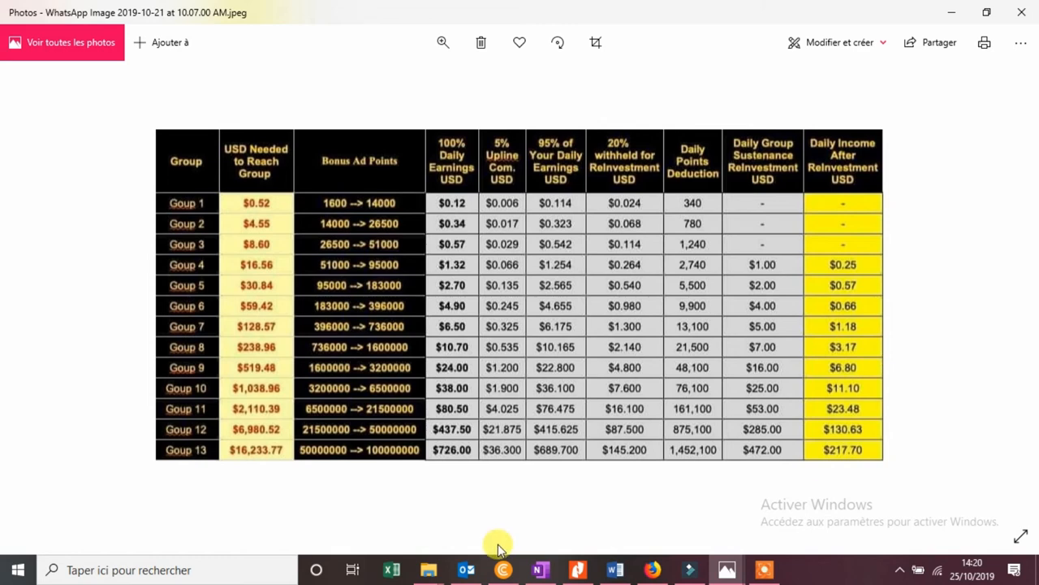
pyautogui.moveTo(812, 568)
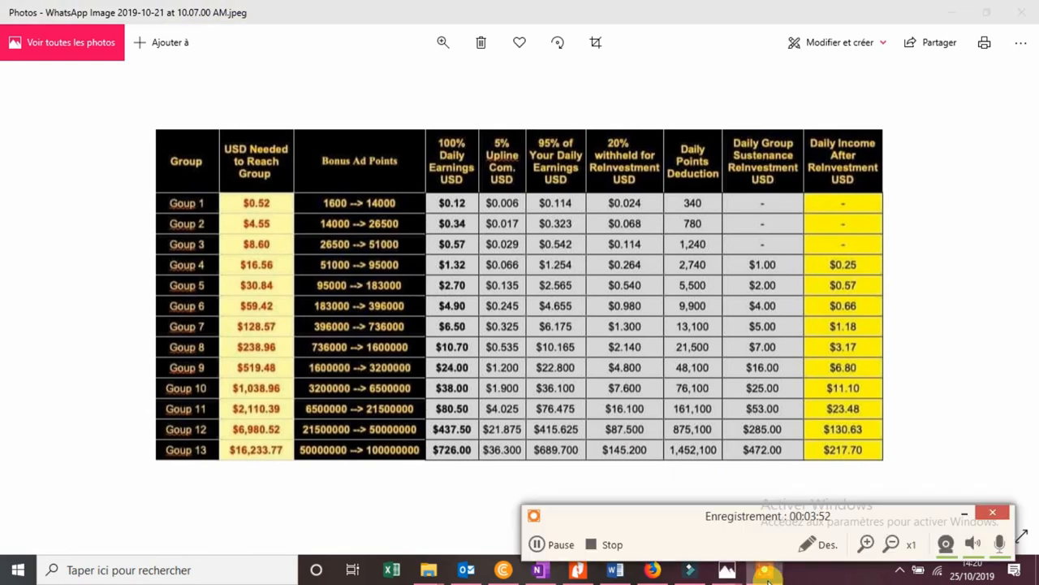
pyautogui.moveTo(602, 554)
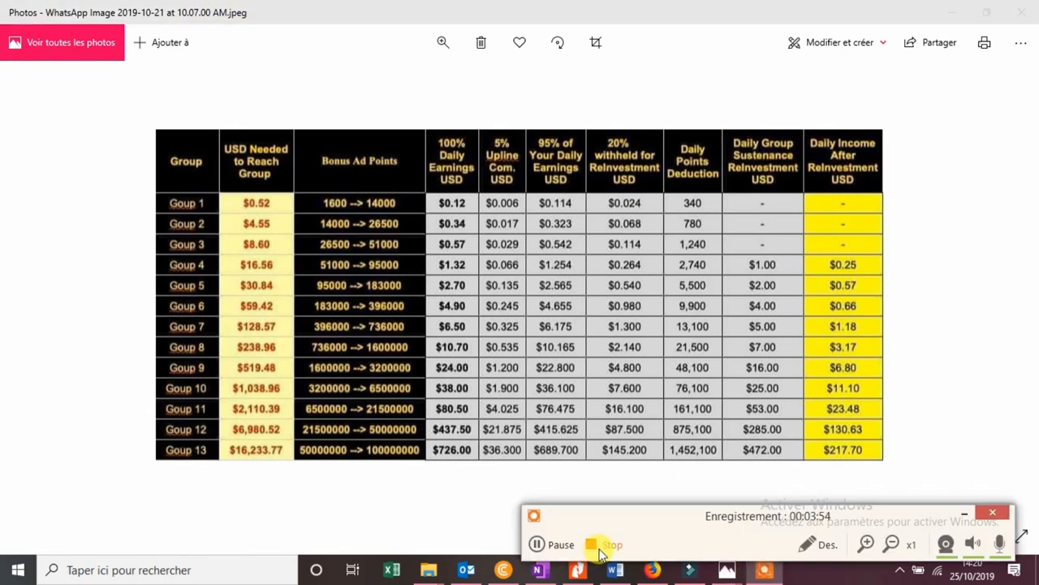